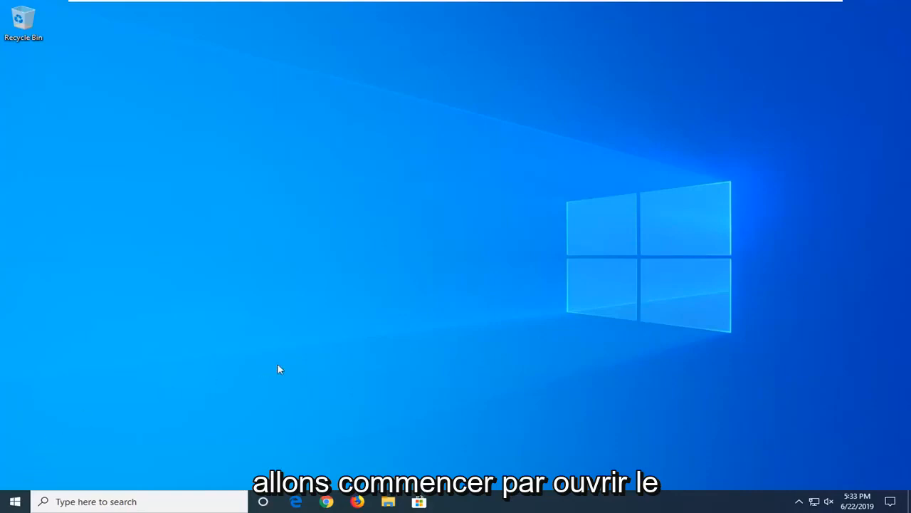
# Search 'cmd' from Start and launch Command Prompt as administrator
pyautogui.click(15, 501)
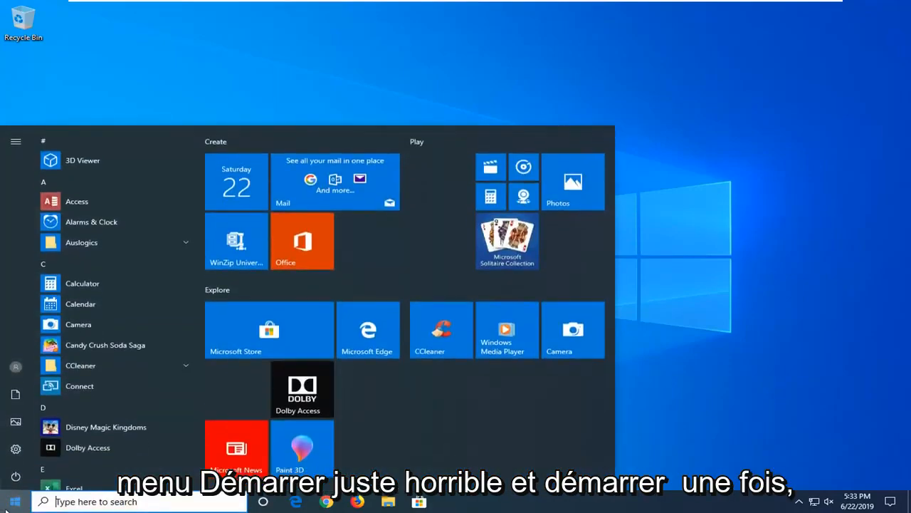
pyautogui.write('cmd')
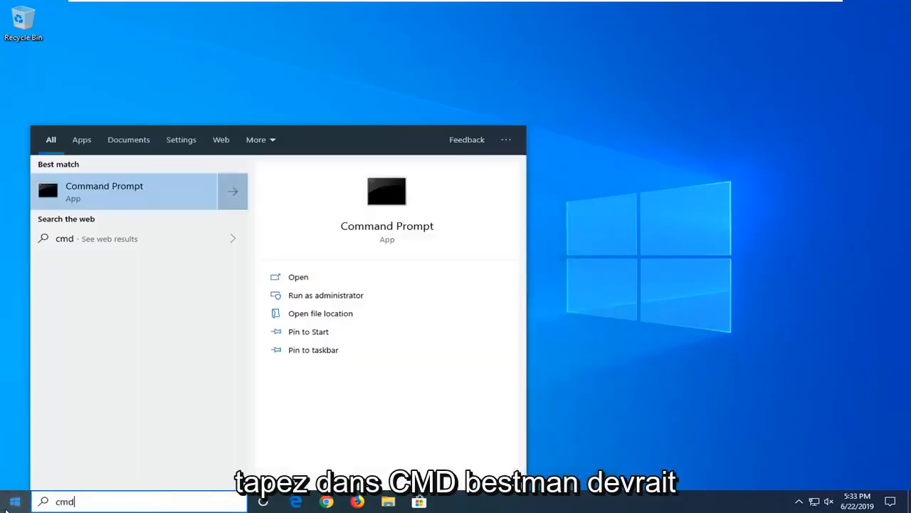
pyautogui.moveTo(165, 190)
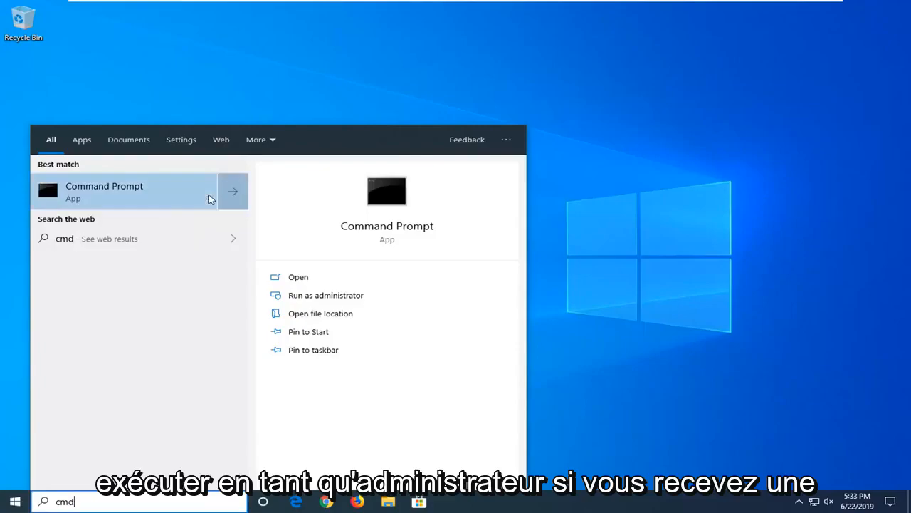
pyautogui.click(325, 295)
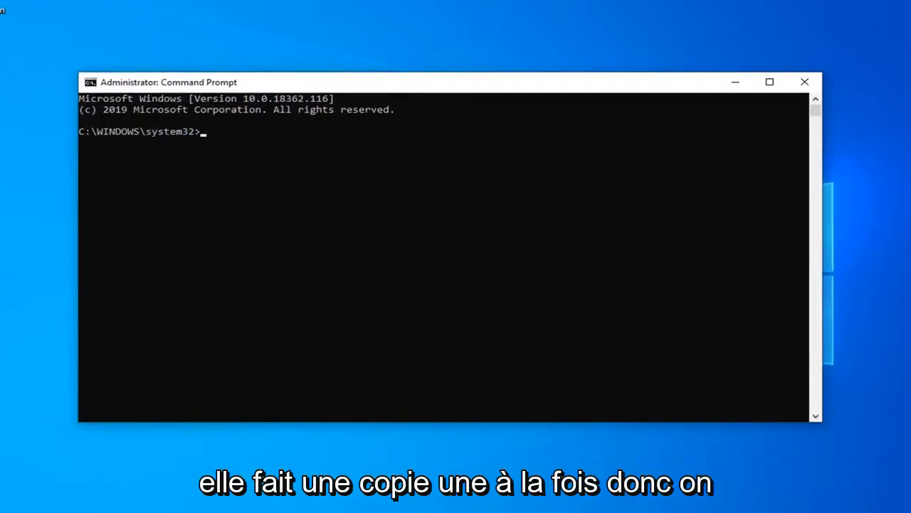
pyautogui.moveTo(441, 97)
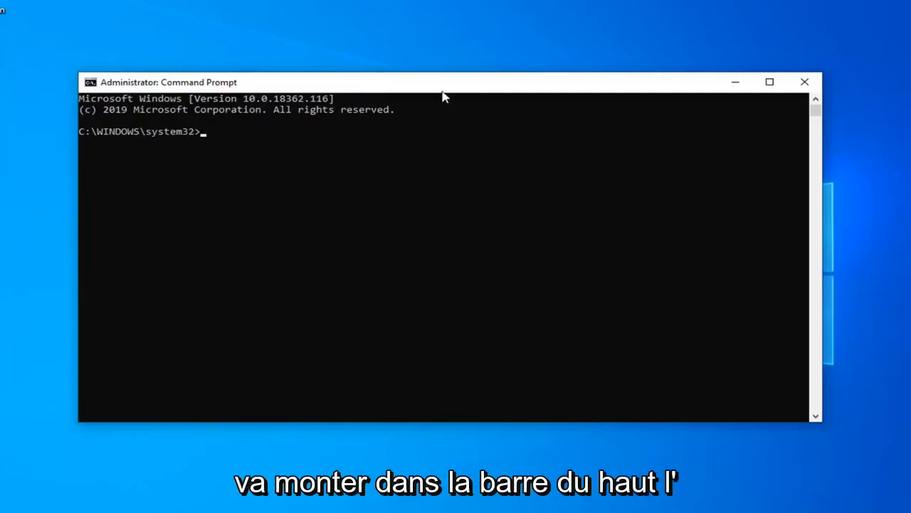
# Paste and run net stop for wuauserv, cryptSvc, bits and msiserver via the title-bar Edit menu
pyautogui.rightClick(434, 85)
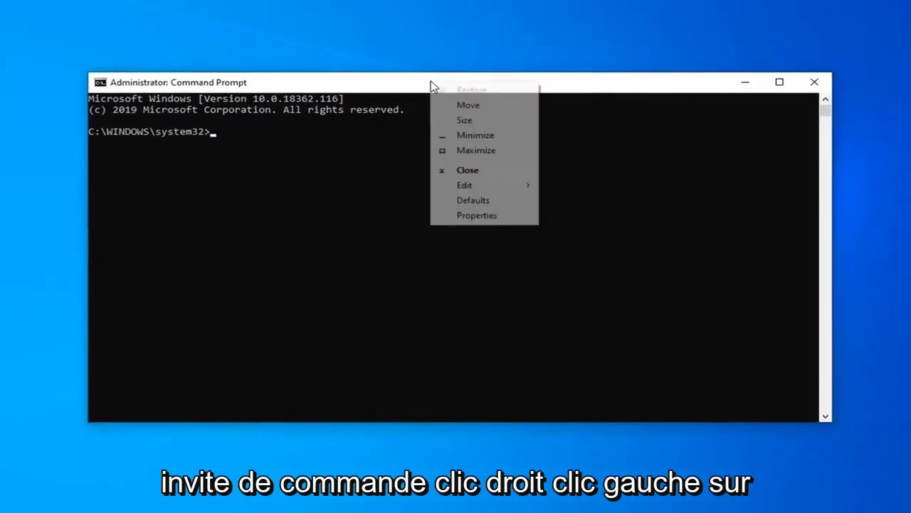
pyautogui.click(465, 185)
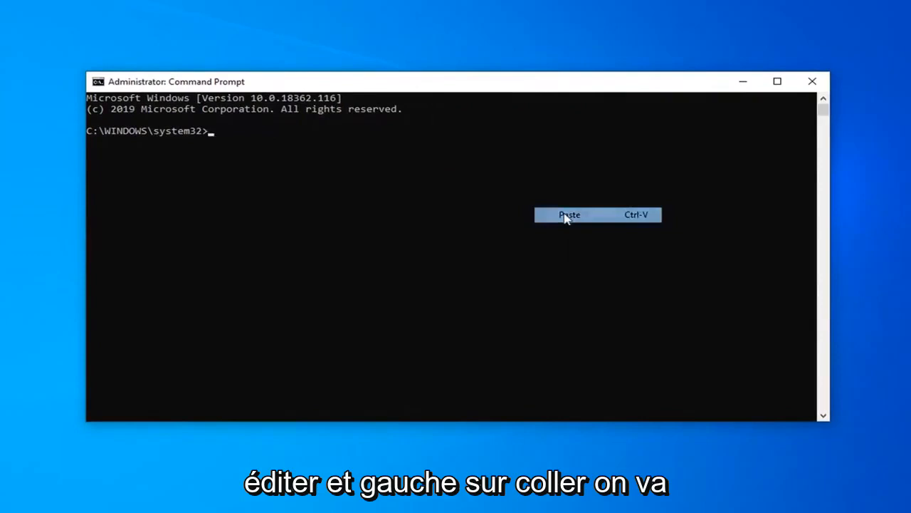
pyautogui.click(570, 214)
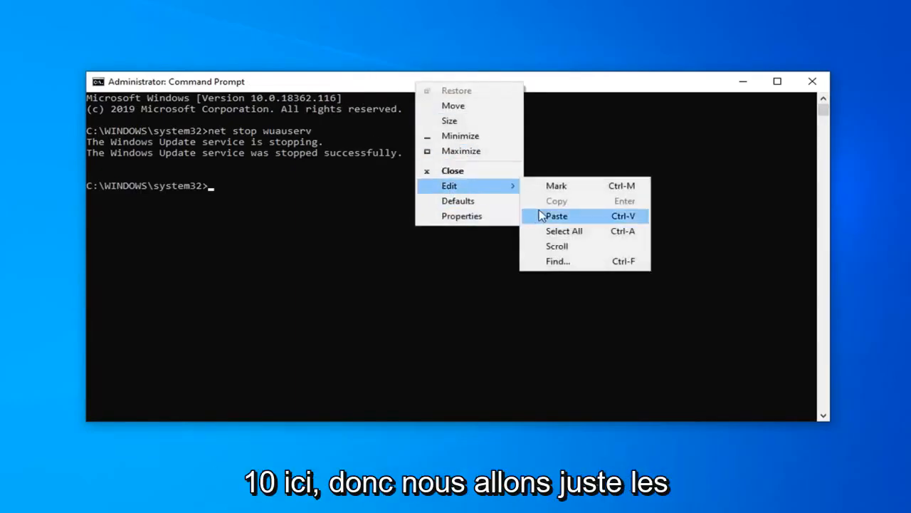
pyautogui.click(556, 216)
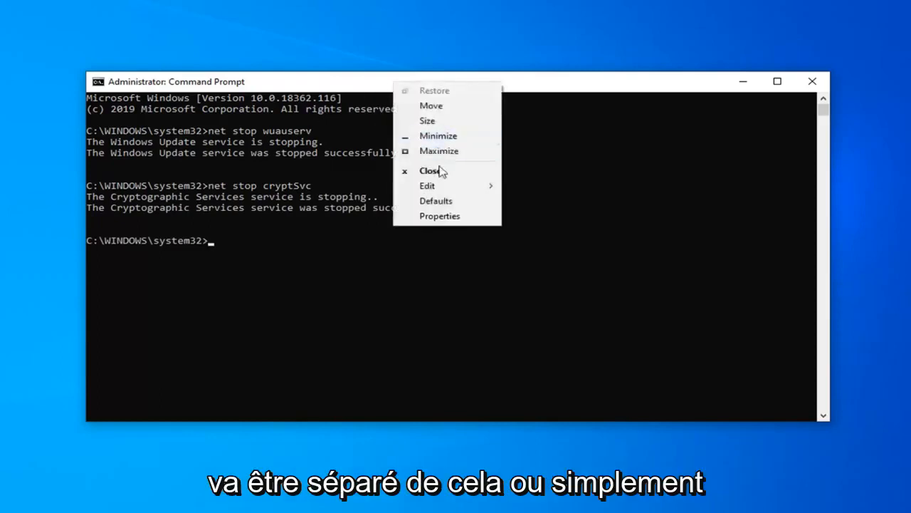
pyautogui.click(427, 185)
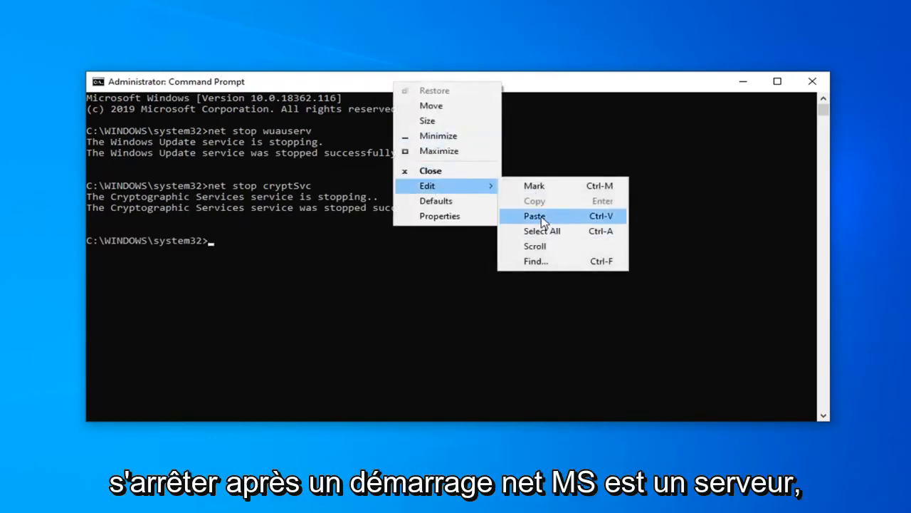
pyautogui.click(534, 216)
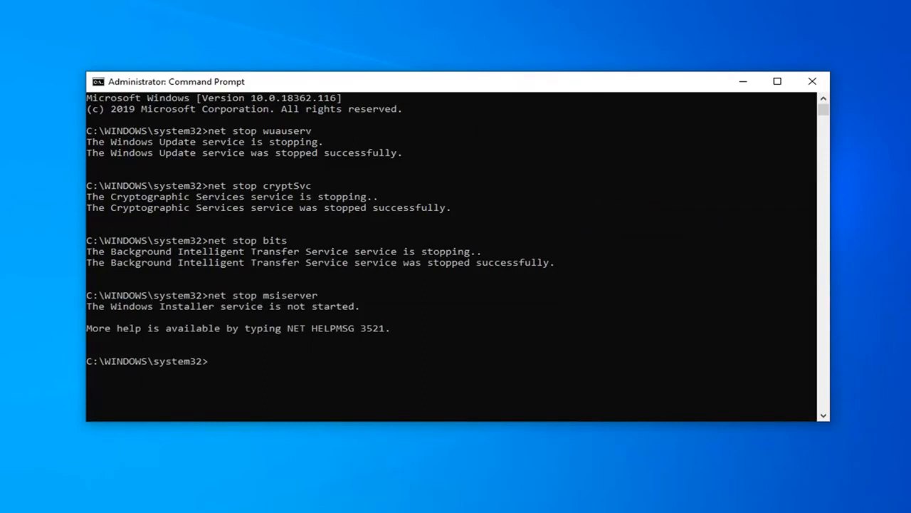
pyautogui.moveTo(404, 87)
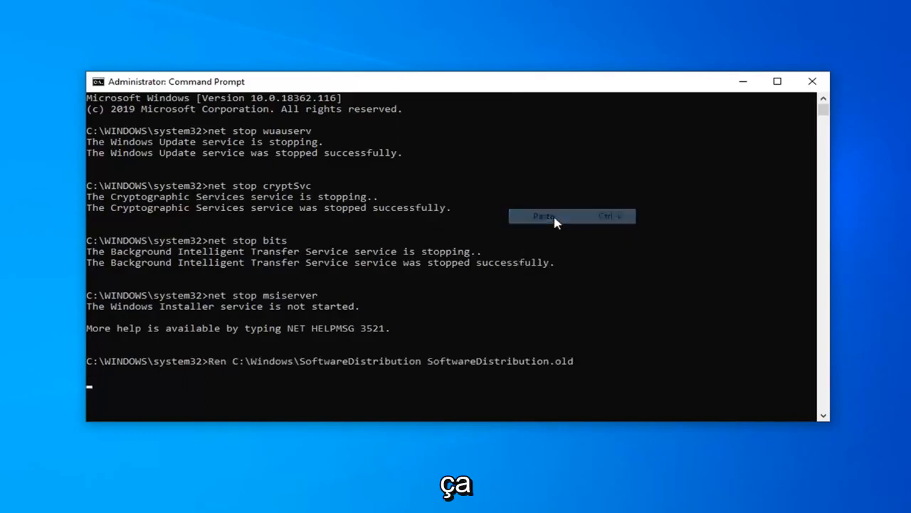
# Run the SoftwareDistribution.old rename, then paste the net start commands for wuauserv and bits
pyautogui.press('Return')
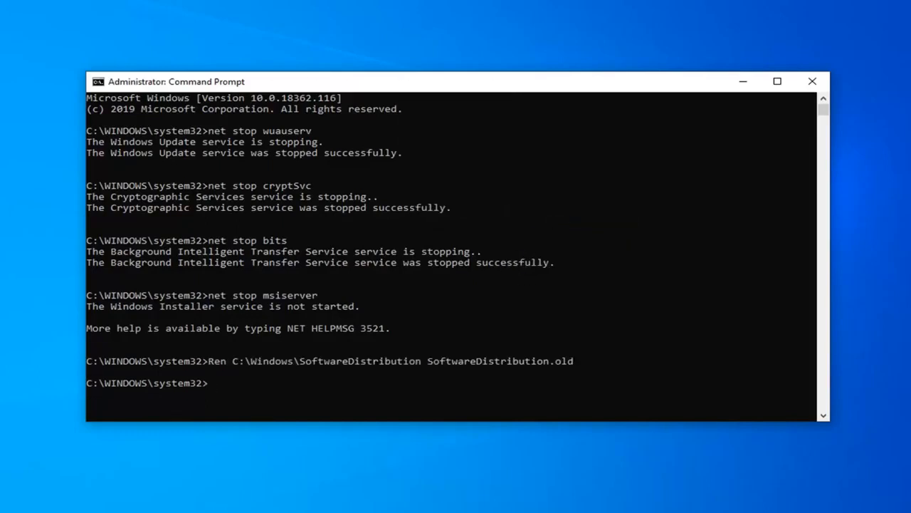
pyautogui.moveTo(407, 94)
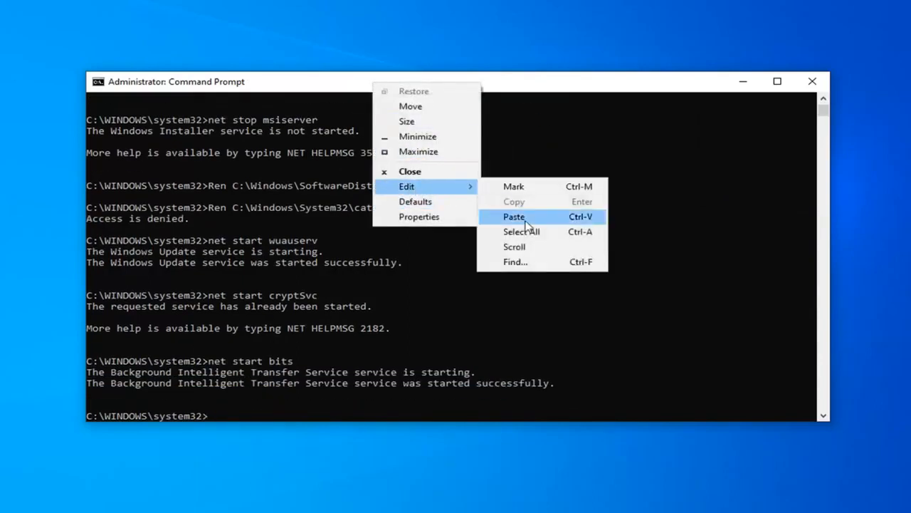
pyautogui.click(514, 217)
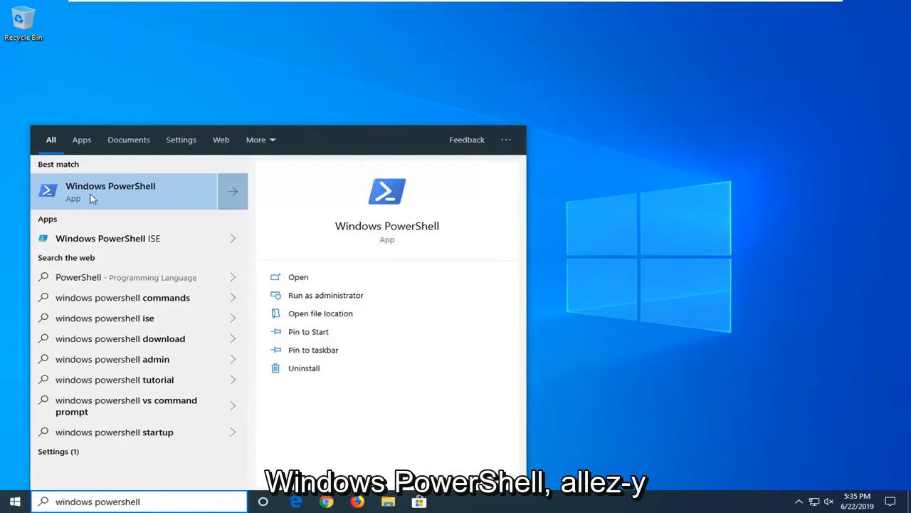
pyautogui.moveTo(178, 213)
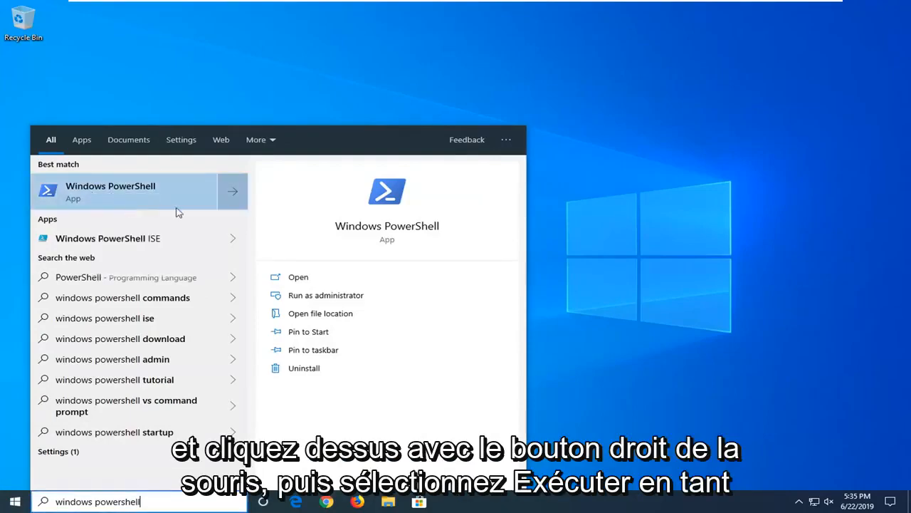
# Run Windows PowerShell as administrator and approve the User Account Control prompt
pyautogui.click(325, 295)
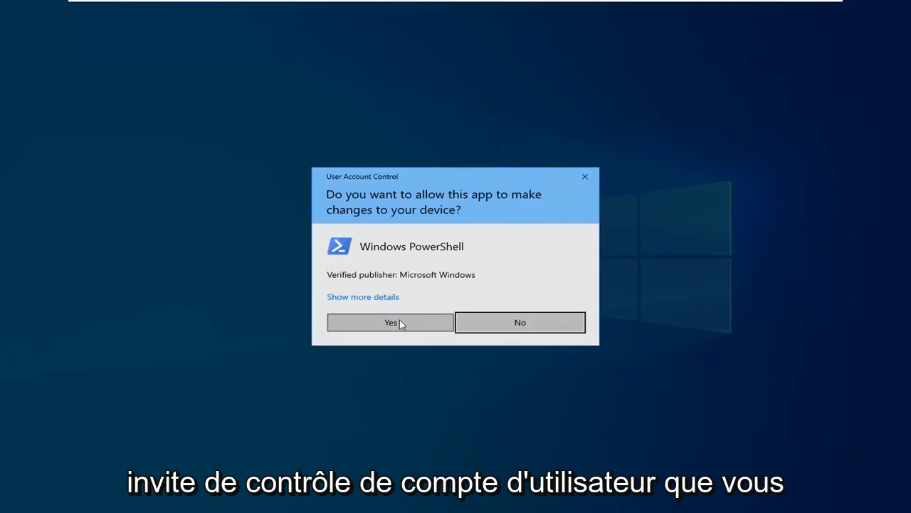
pyautogui.click(390, 322)
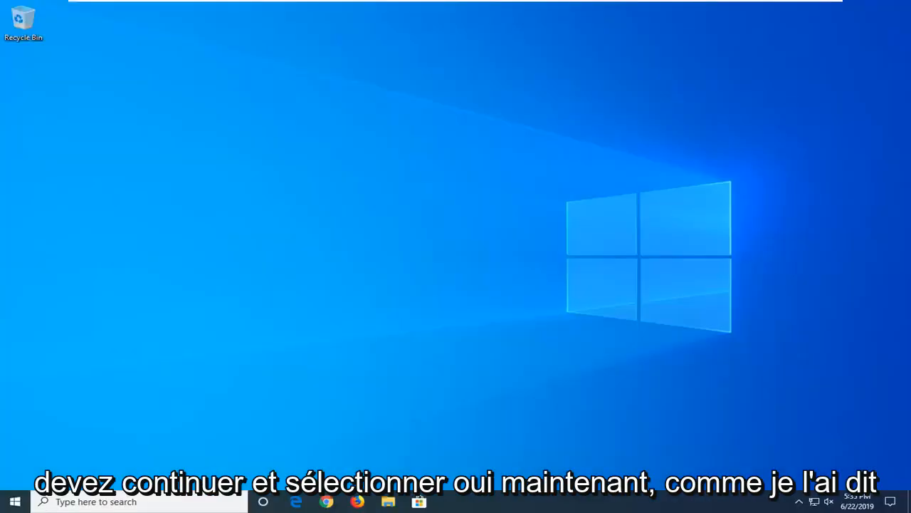
pyautogui.click(450, 501)
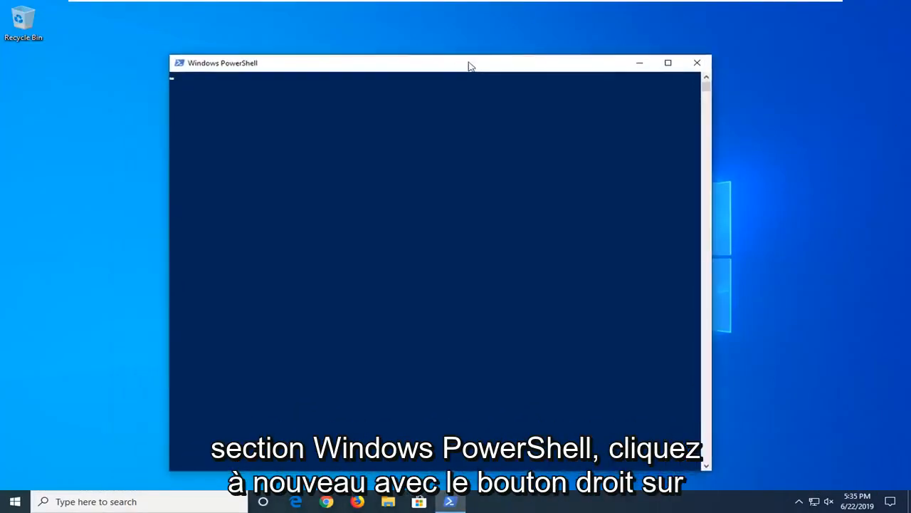
# Paste and run wuauclt.exe /updatenow in the admin PowerShell window via Edit > Paste
pyautogui.moveTo(470, 63); pyautogui.dragTo(379, 57)
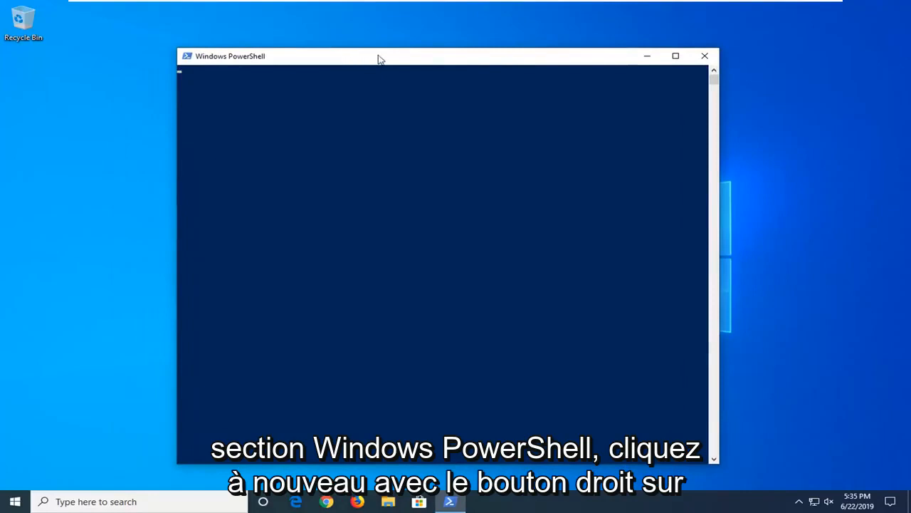
pyautogui.rightClick(284, 57)
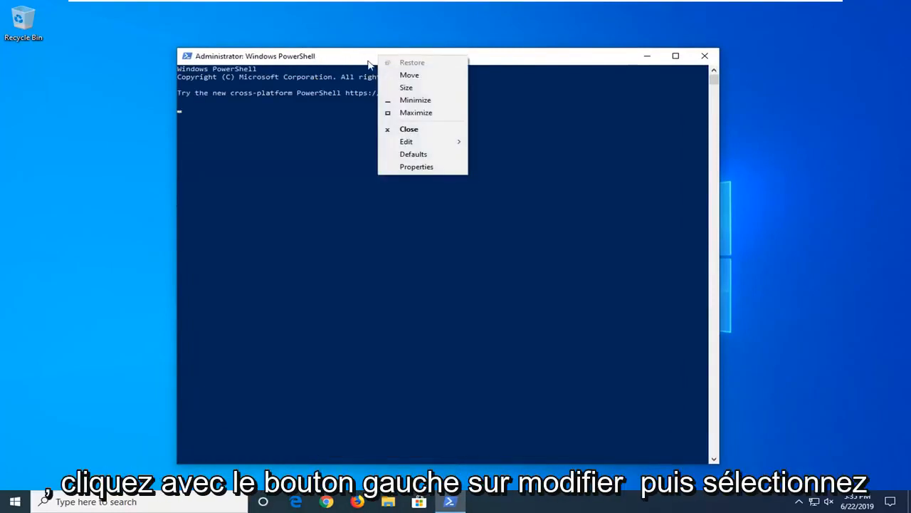
pyautogui.click(406, 141)
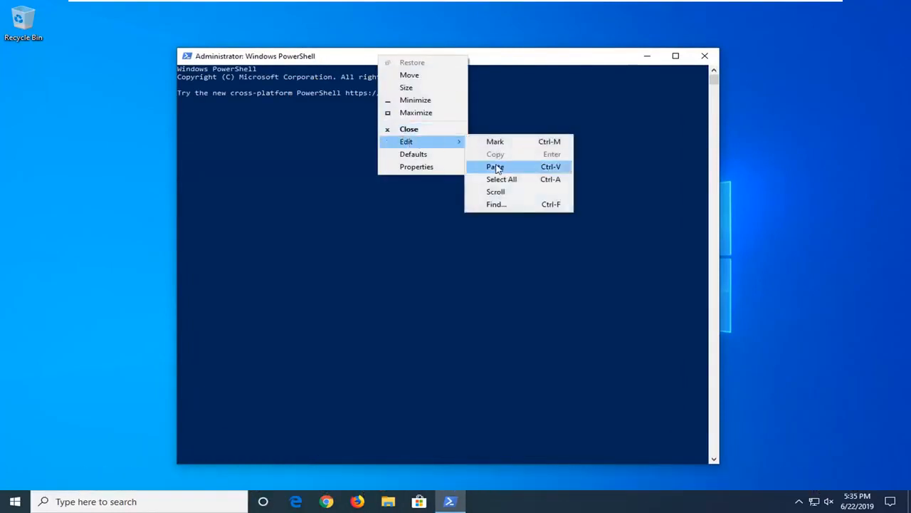
pyautogui.click(496, 167)
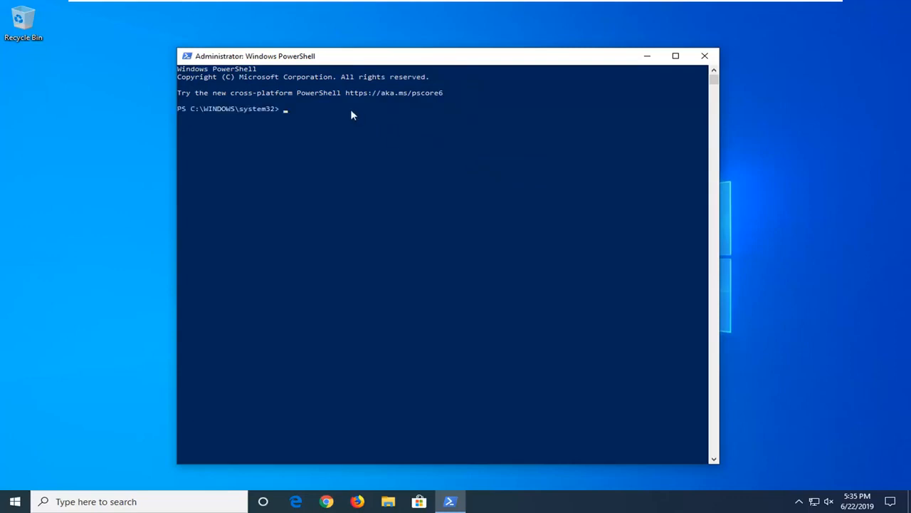
pyautogui.rightClick(253, 56)
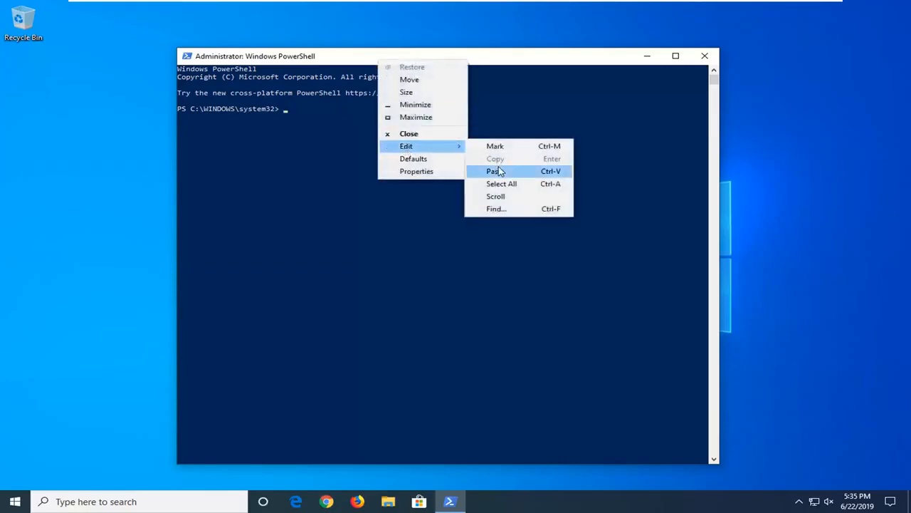
pyautogui.click(493, 171)
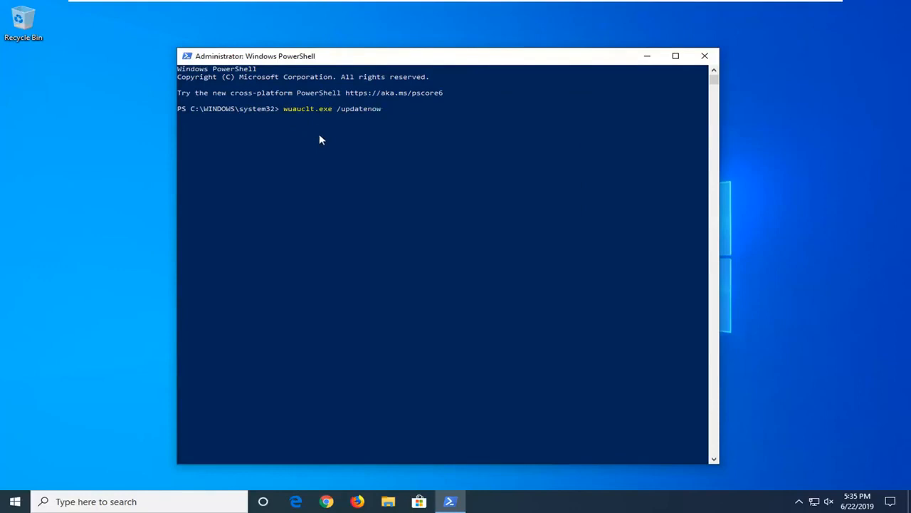
pyautogui.press('Return')
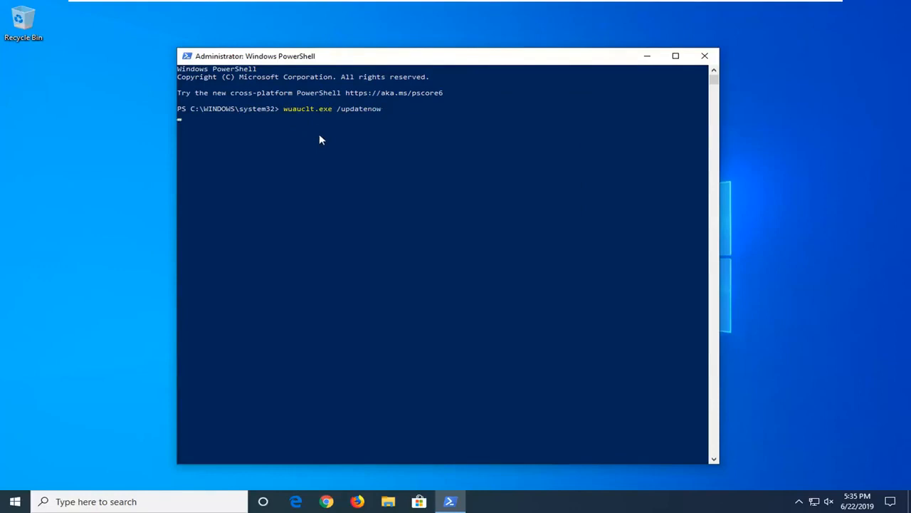
pyautogui.press('Return')
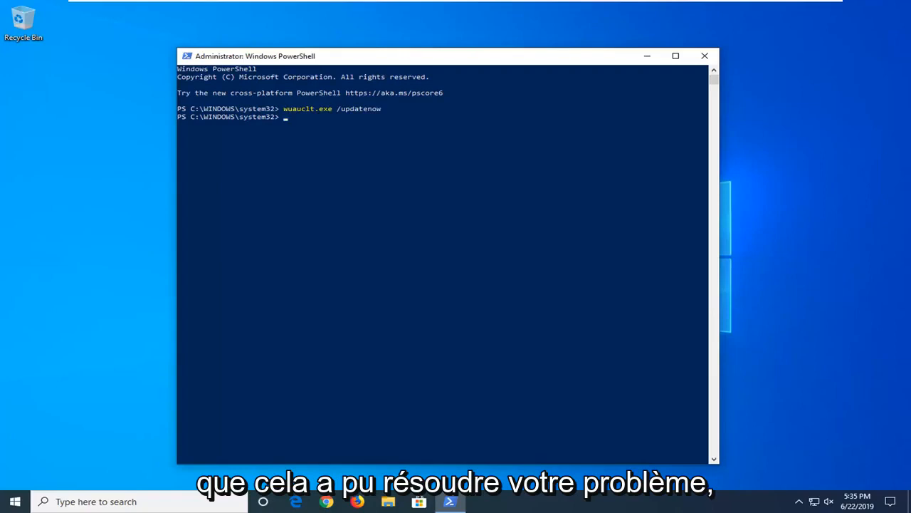
pyautogui.moveTo(861, 171)
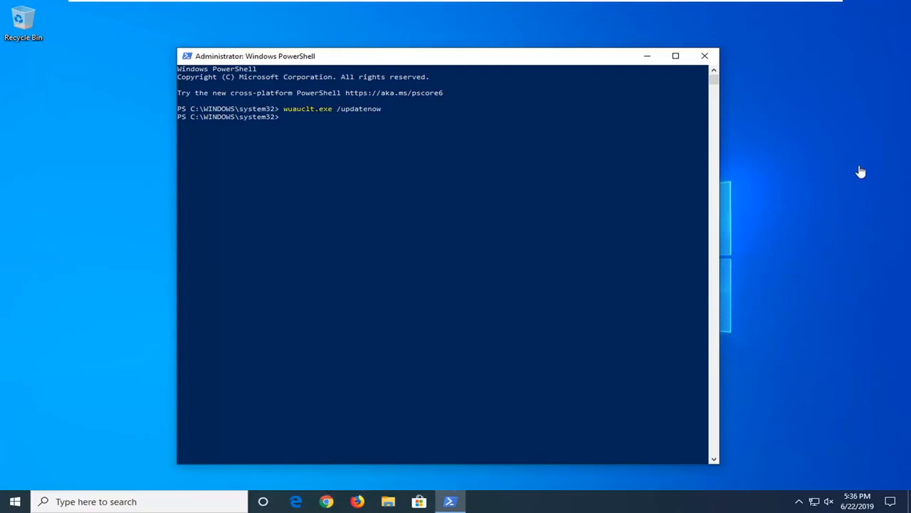
pyautogui.click(704, 55)
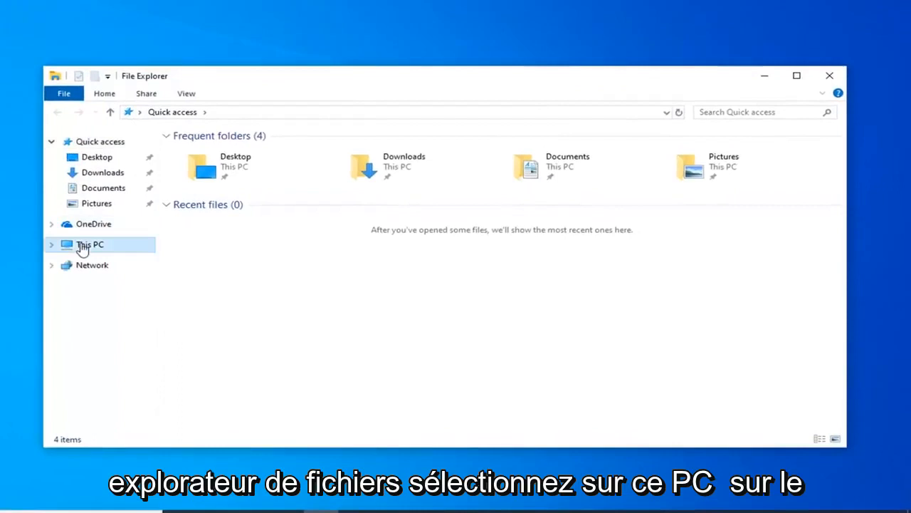
# Navigate This PC > Local Disk (C:) > Windows and scroll to SoftwareDistribution
pyautogui.click(89, 245)
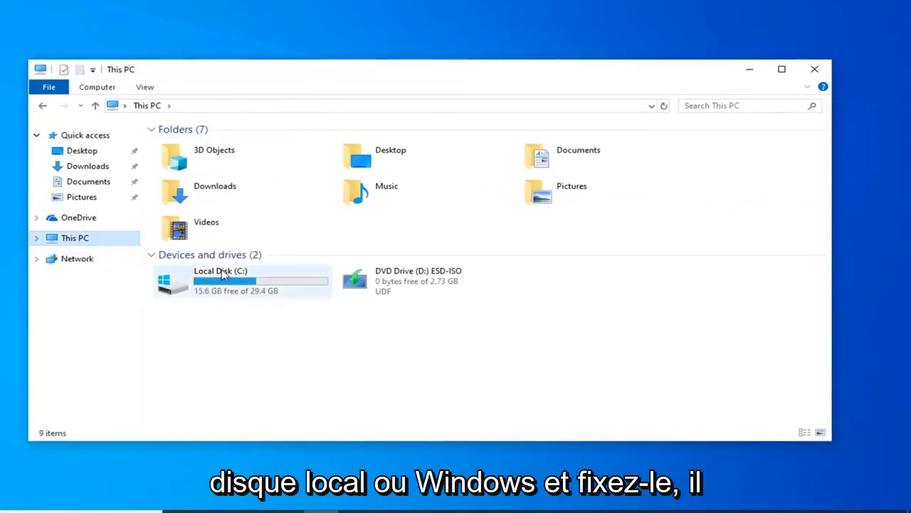
pyautogui.moveTo(171, 282)
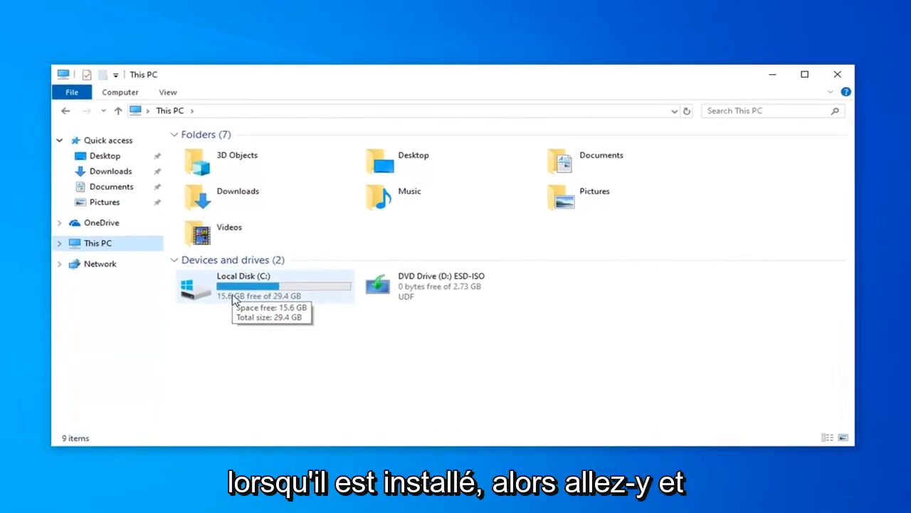
pyautogui.doubleClick(242, 284)
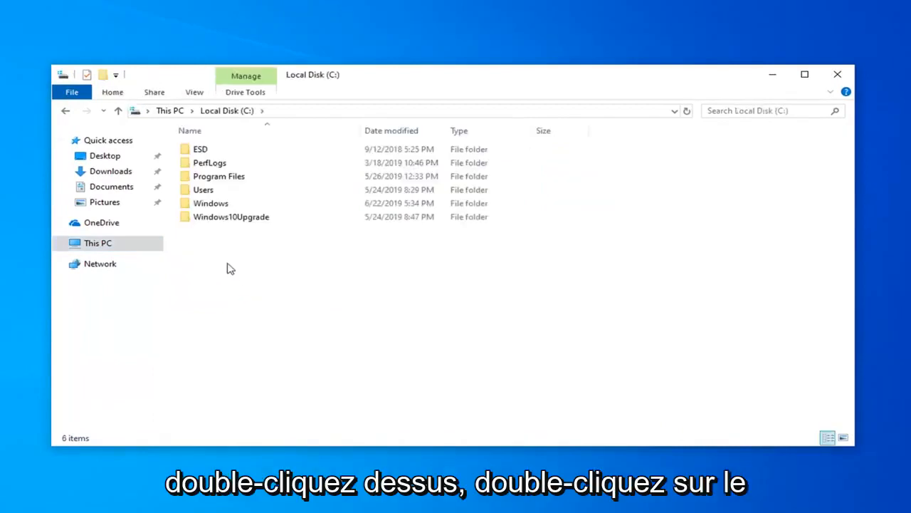
pyautogui.doubleClick(211, 202)
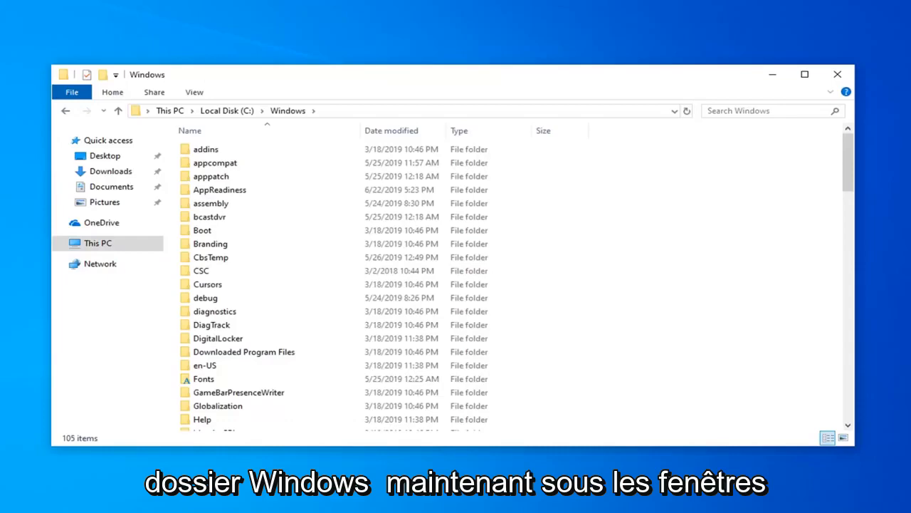
pyautogui.moveTo(264, 325)
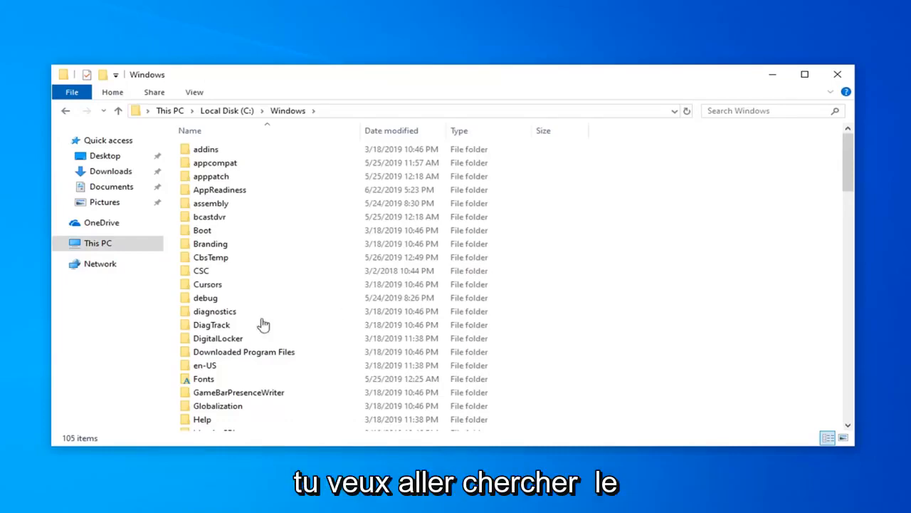
pyautogui.scroll(-3)
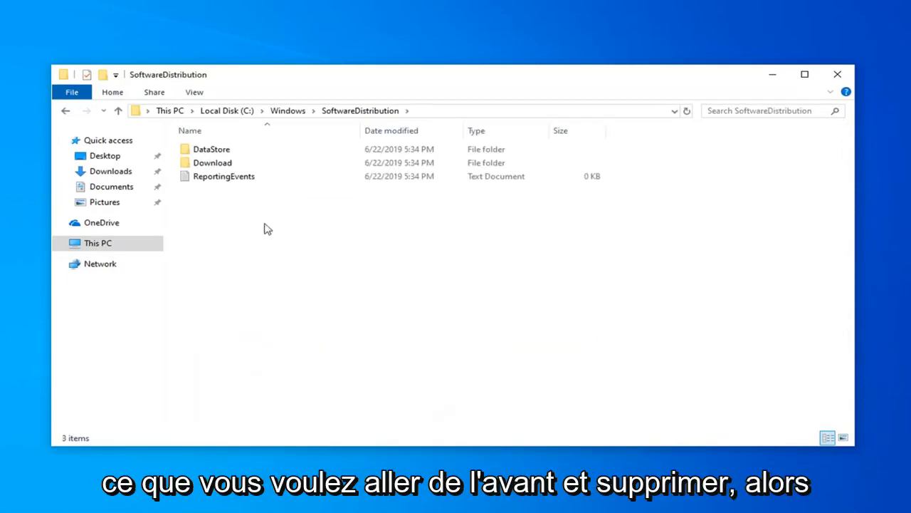
# Select all SoftwareDistribution contents, delete them, skip in-use items, and close the window
pyautogui.press('ctrl+a')
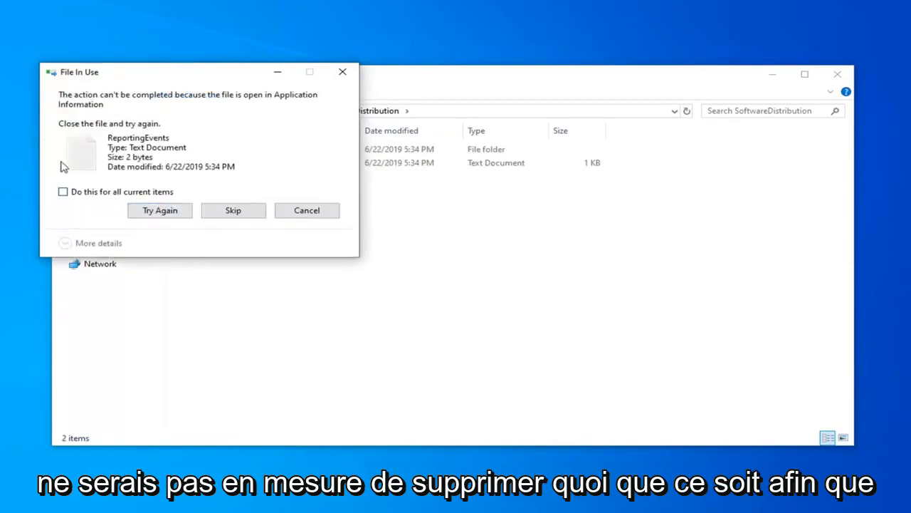
pyautogui.click(234, 211)
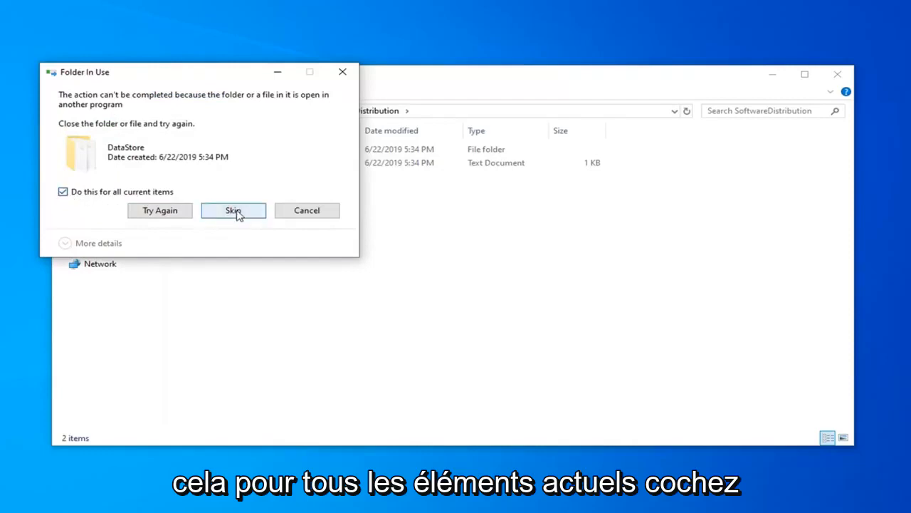
pyautogui.click(234, 210)
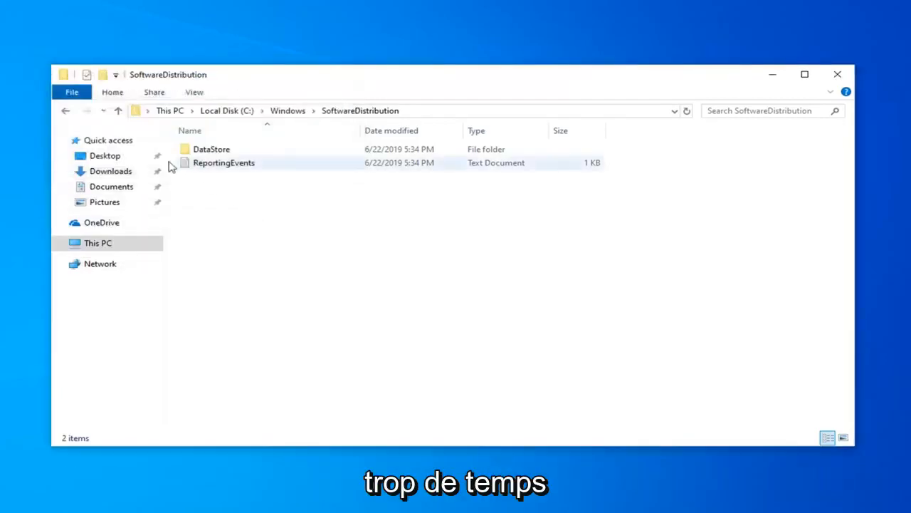
pyautogui.click(837, 74)
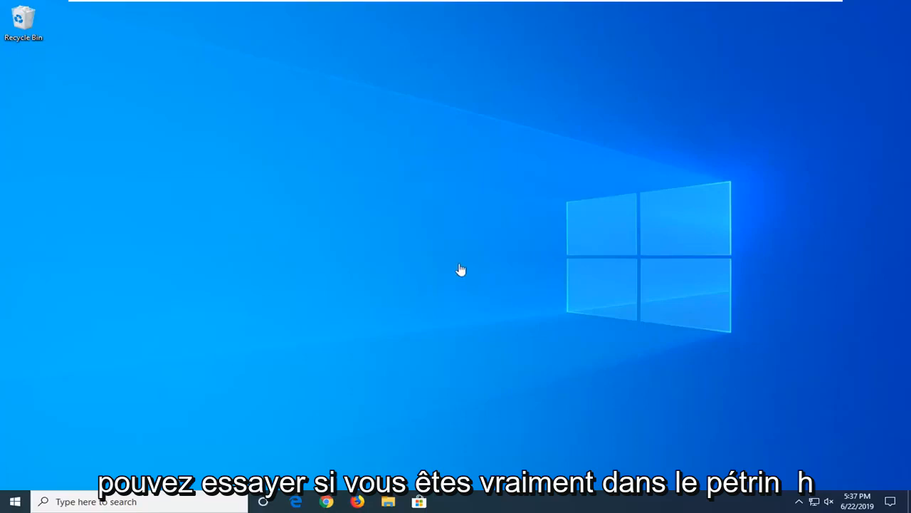
# Search 'cmd' from Start, run Command Prompt as administrator and approve UAC
pyautogui.click(14, 501)
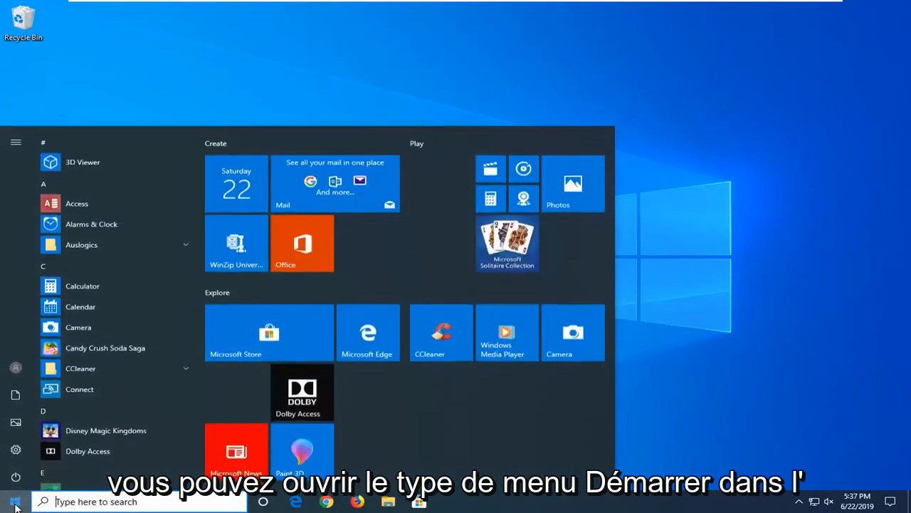
pyautogui.write('cmd')
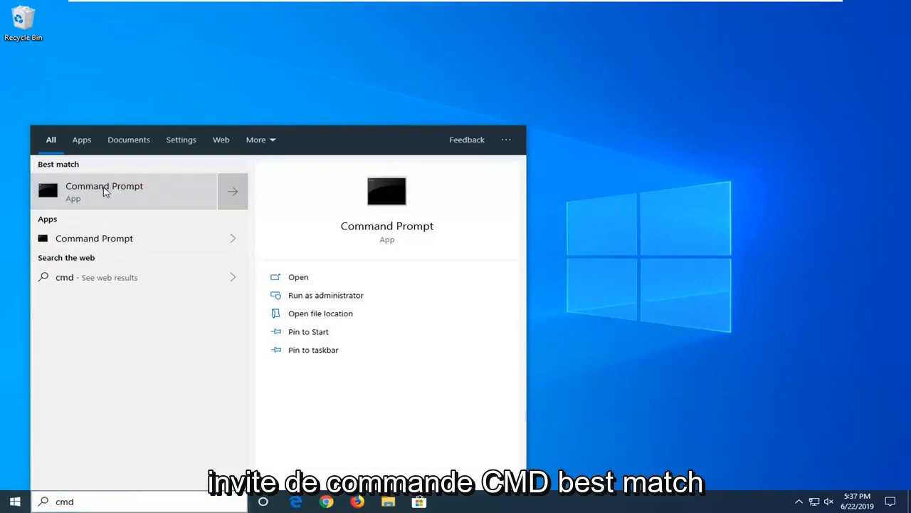
pyautogui.moveTo(170, 211)
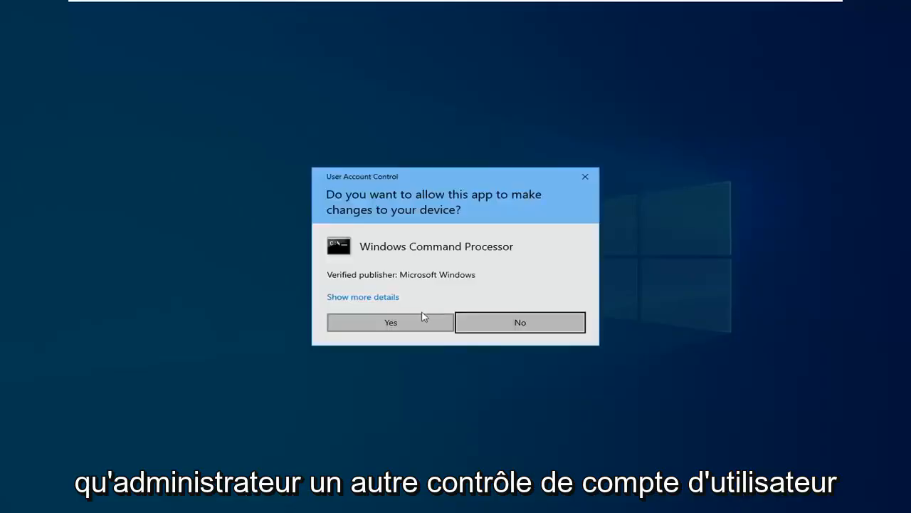
pyautogui.click(390, 322)
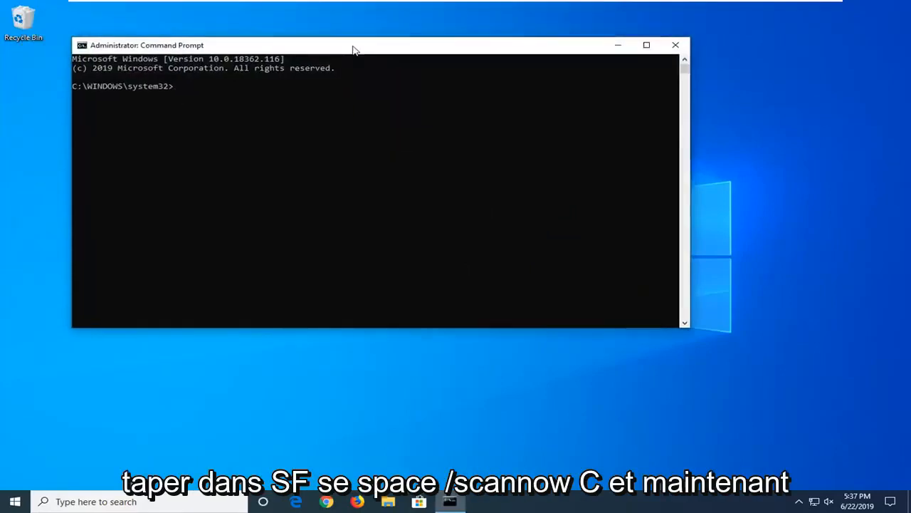
# Run sfc /scannow in the admin Command Prompt, then close the window
pyautogui.write('sfc')
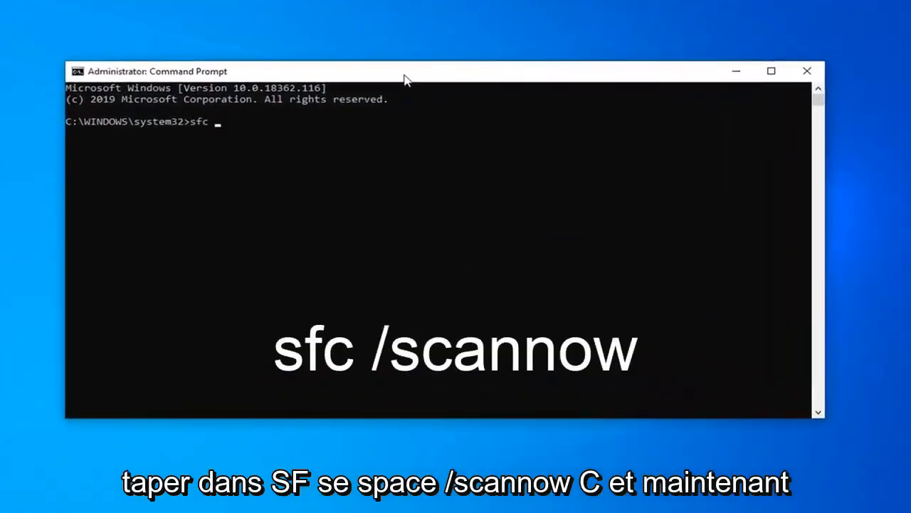
pyautogui.write('/scannow')
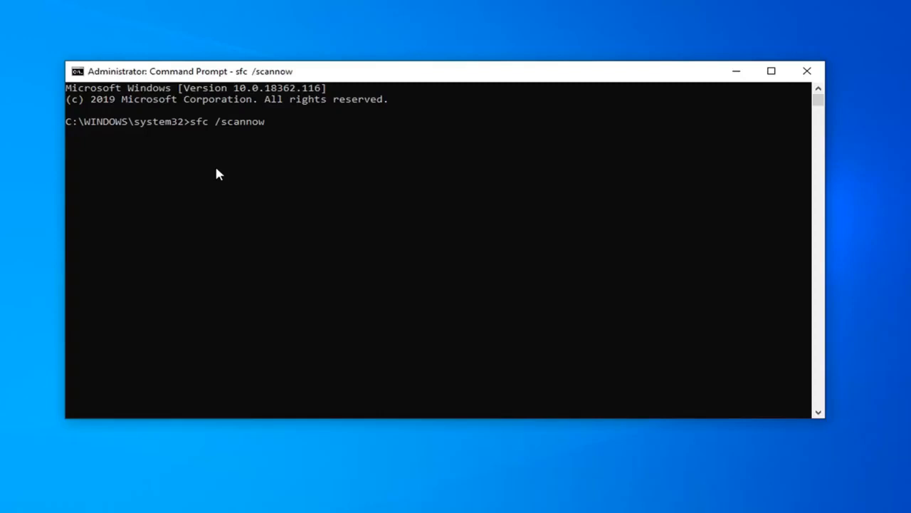
pyautogui.moveTo(117, 165)
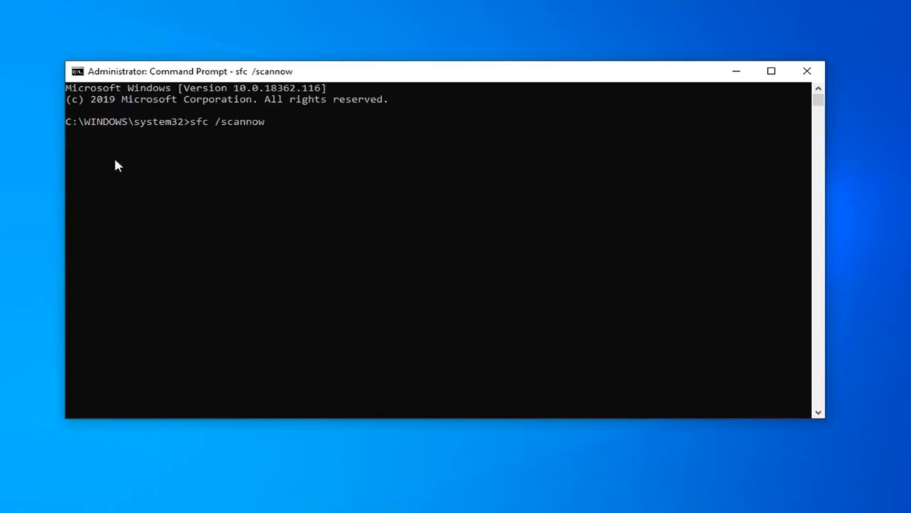
pyautogui.moveTo(135, 198)
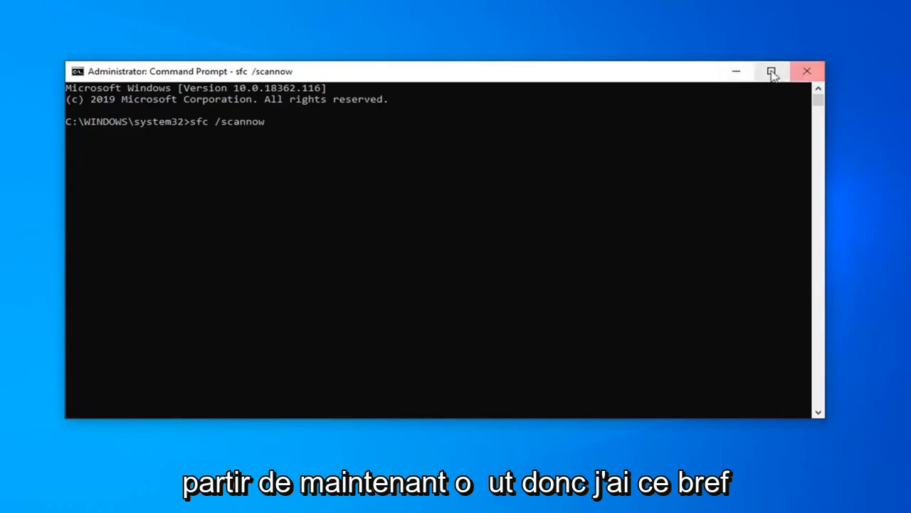
pyautogui.click(805, 72)
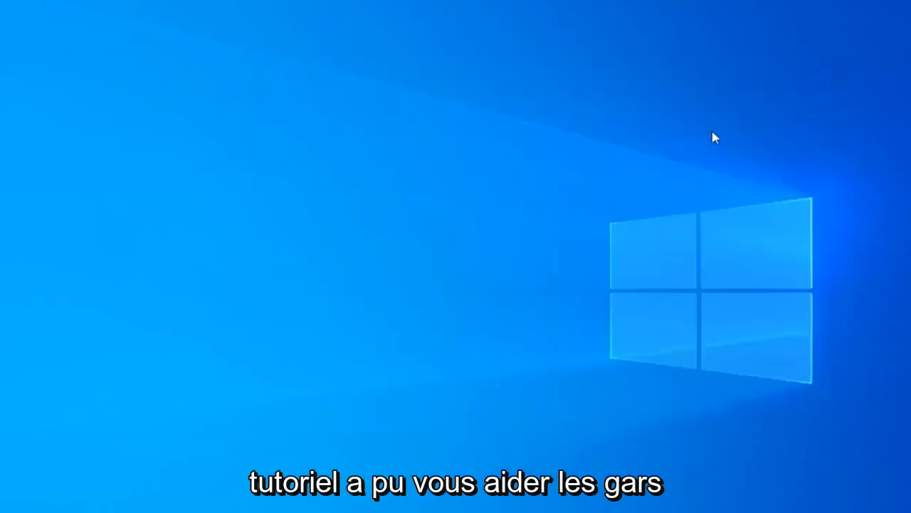